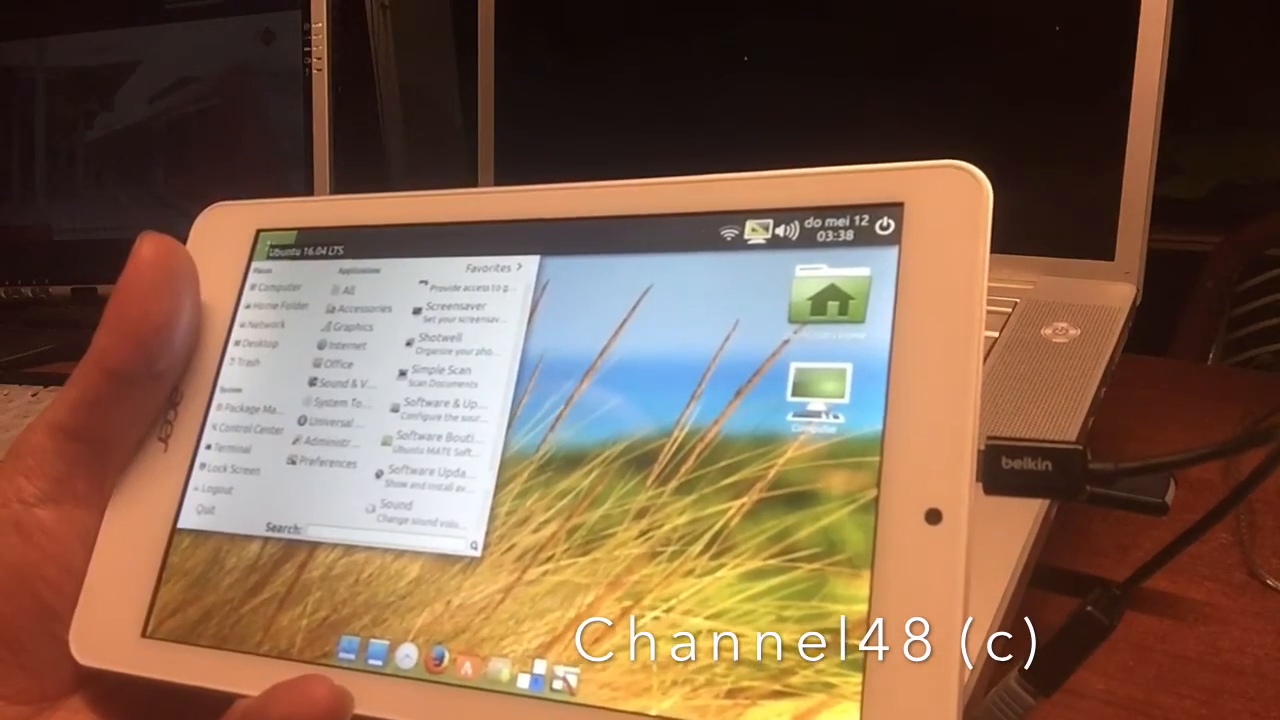
Step: Dismiss the applications menu to reveal the desktop and the display-settings tooltip
click(344, 384)
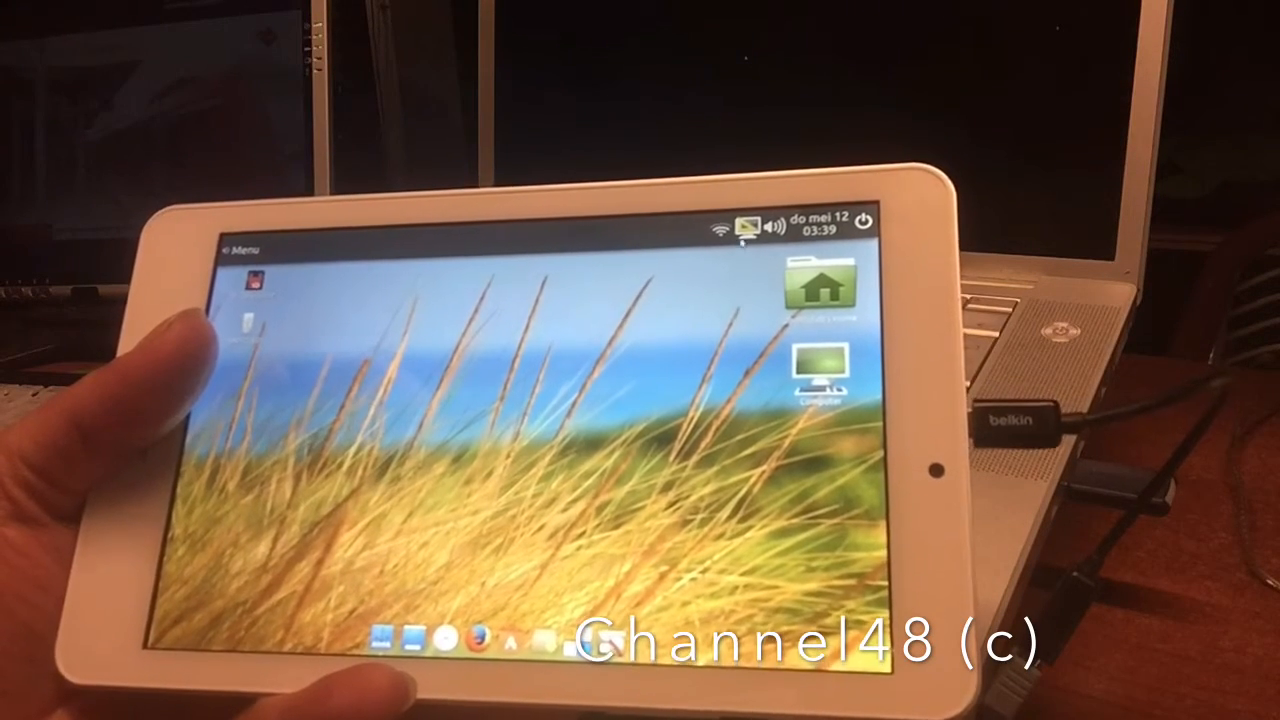
mouse_move(748, 224)
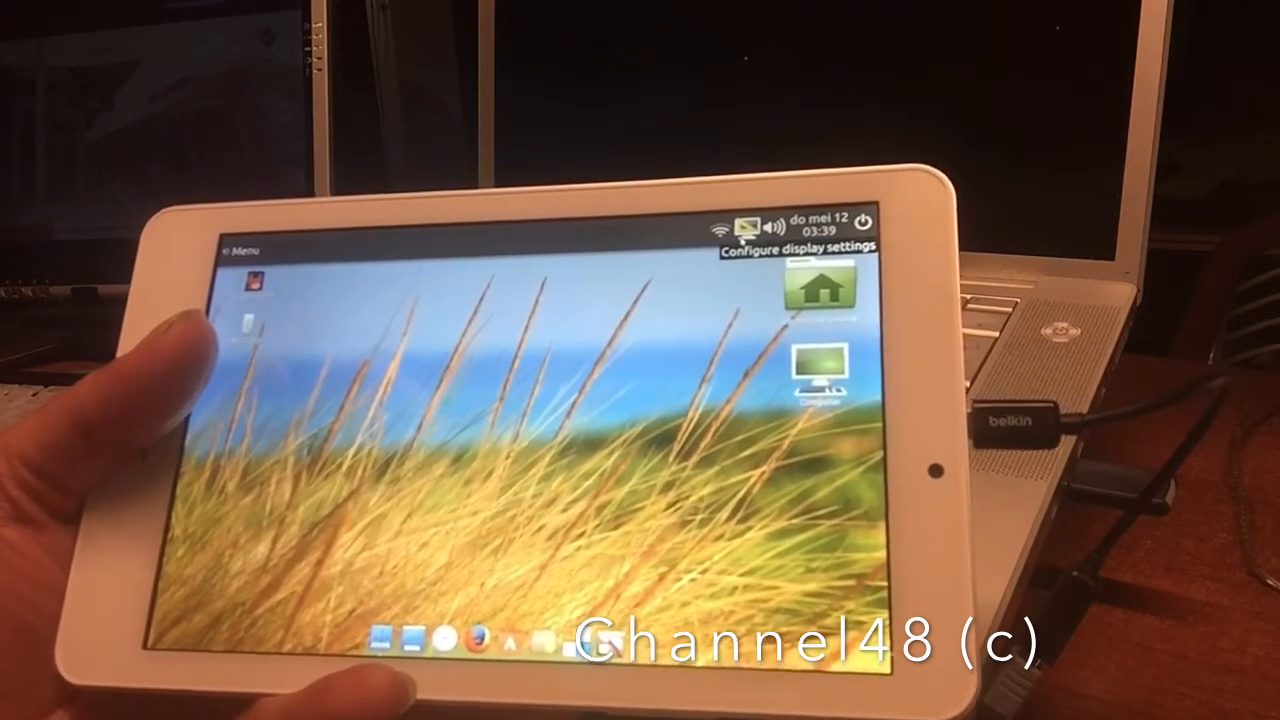